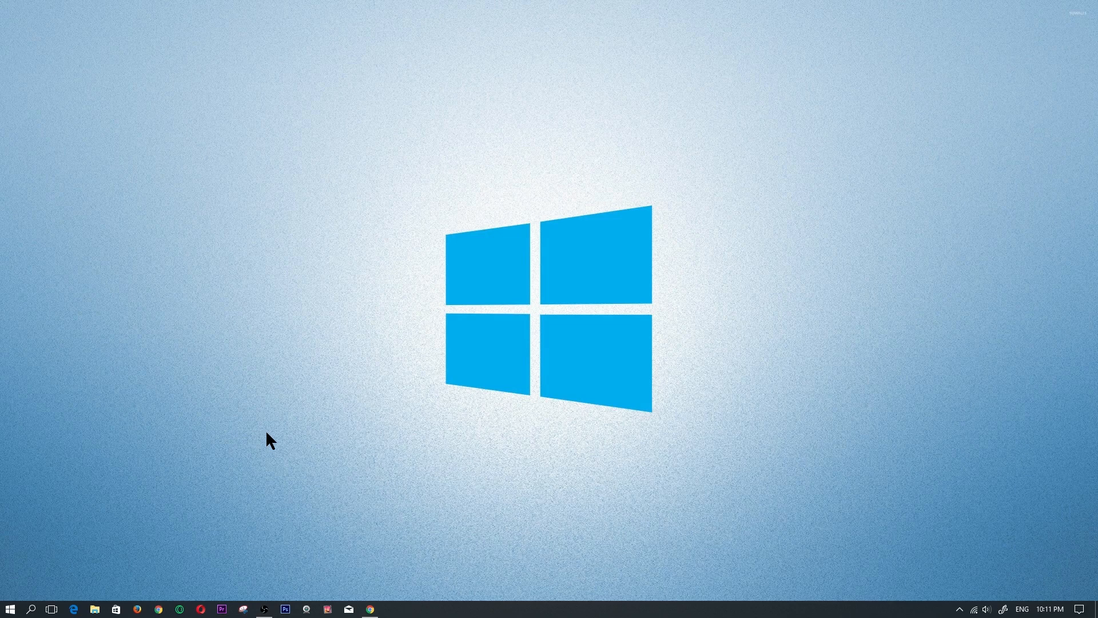
pyautogui.moveTo(259, 544)
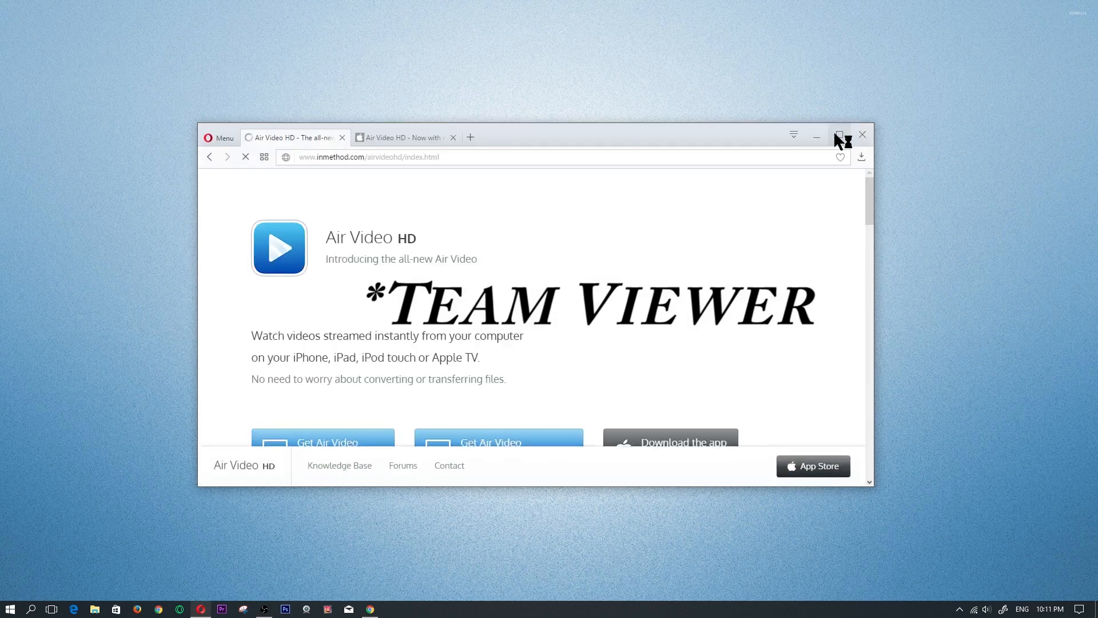
# - Open teamviewer.com in Opera via the 'teamviewer' address-bar suggestion
pyautogui.click(840, 134)
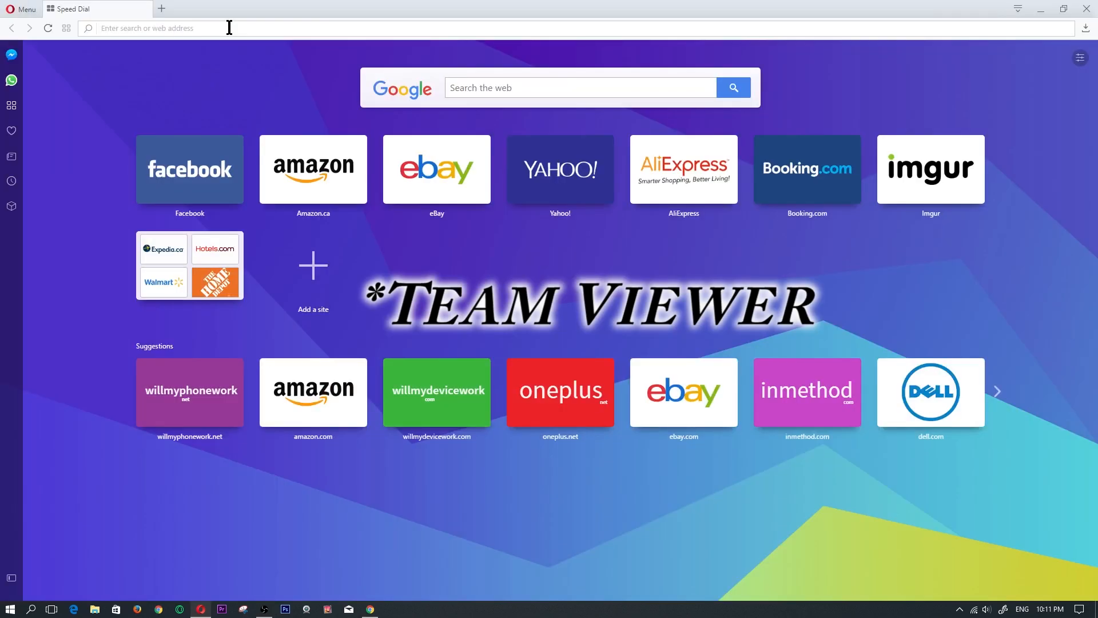
pyautogui.write('team')
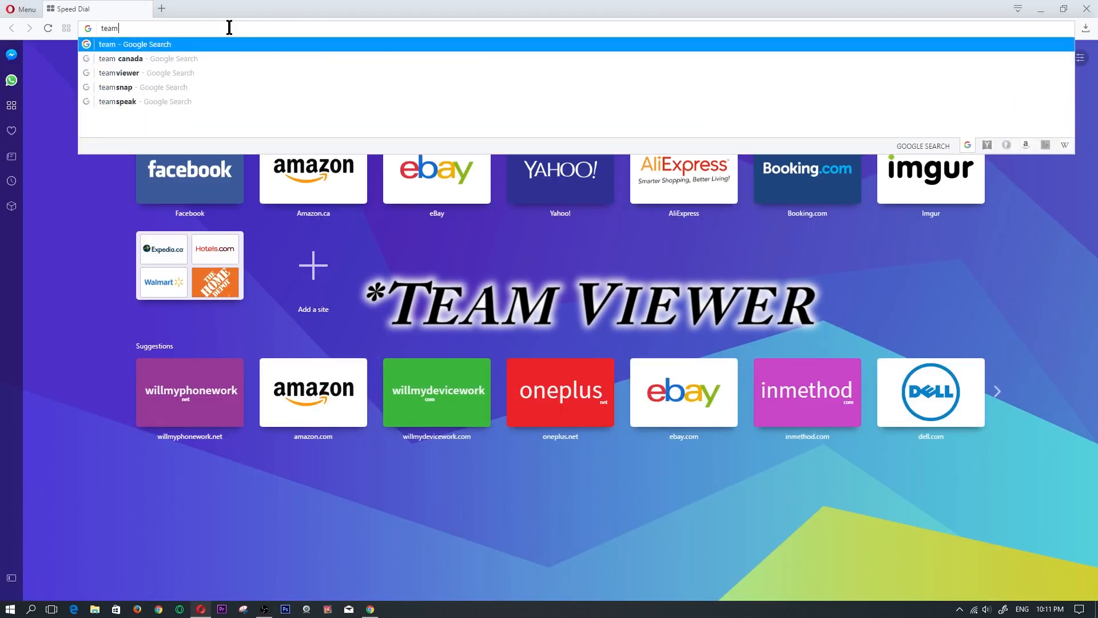
pyautogui.click(119, 73)
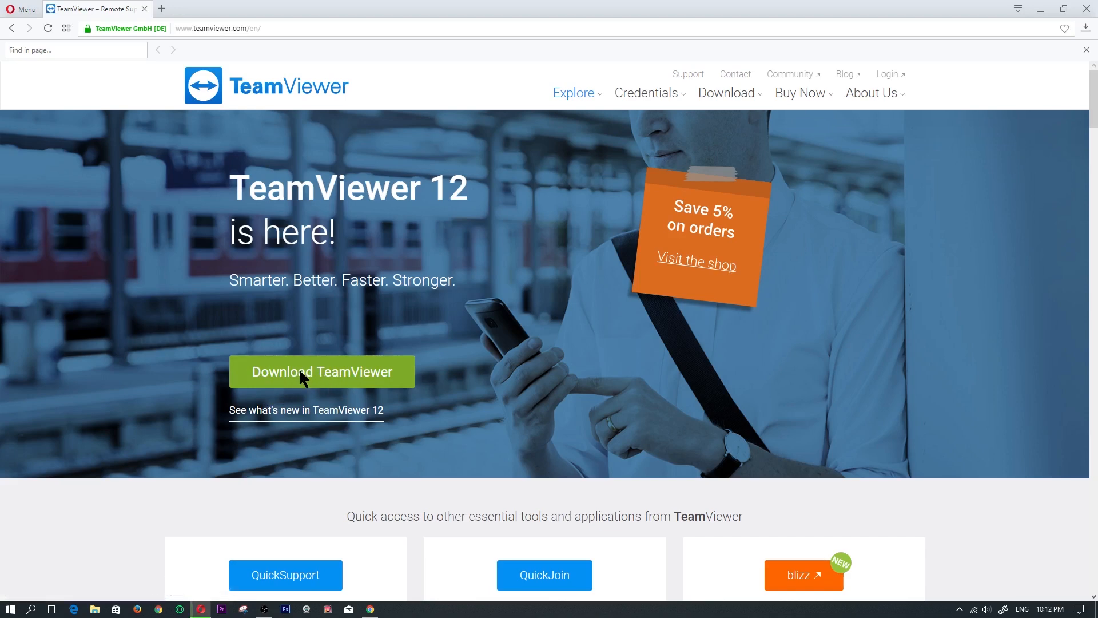
# - Download TeamViewer_Setup.exe from the site and save it to Downloads
pyautogui.click(322, 371)
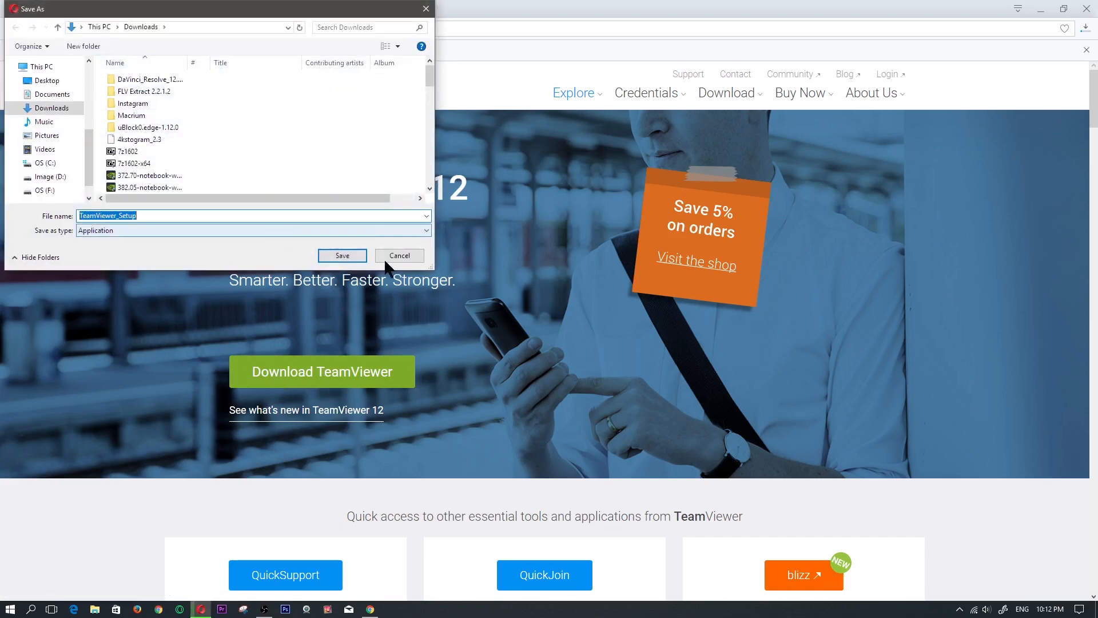
pyautogui.click(342, 256)
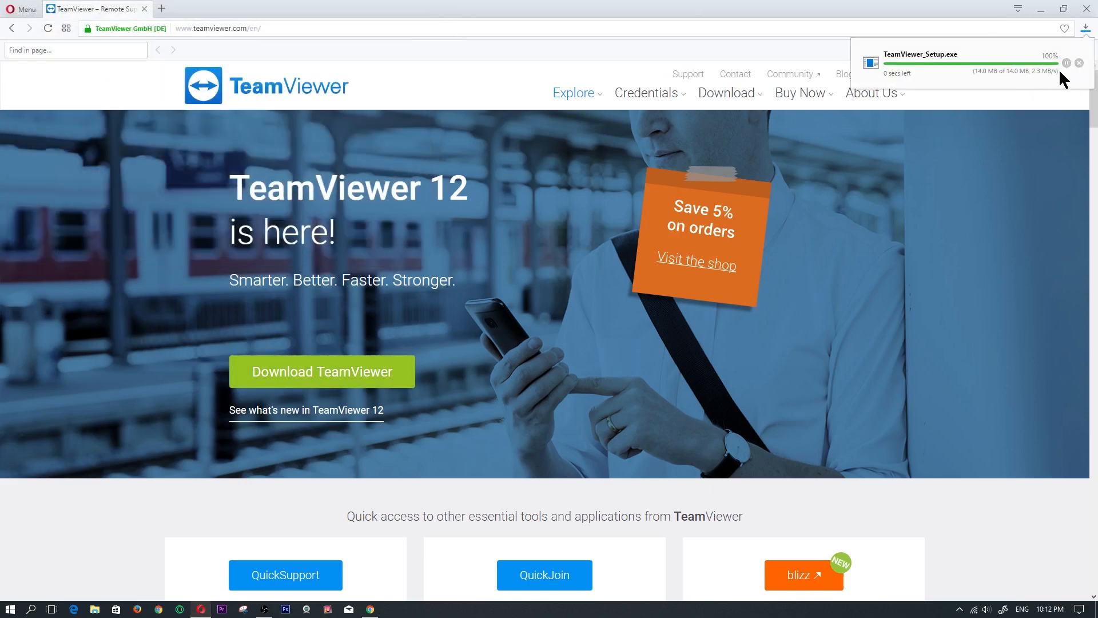
pyautogui.moveTo(1031, 84)
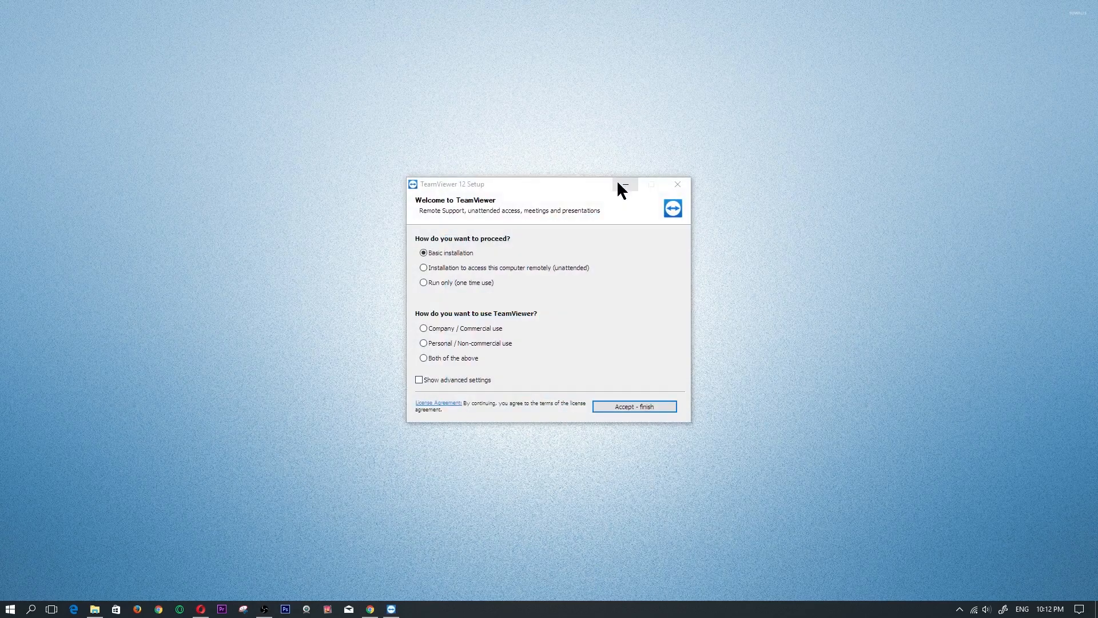
pyautogui.moveTo(712, 287)
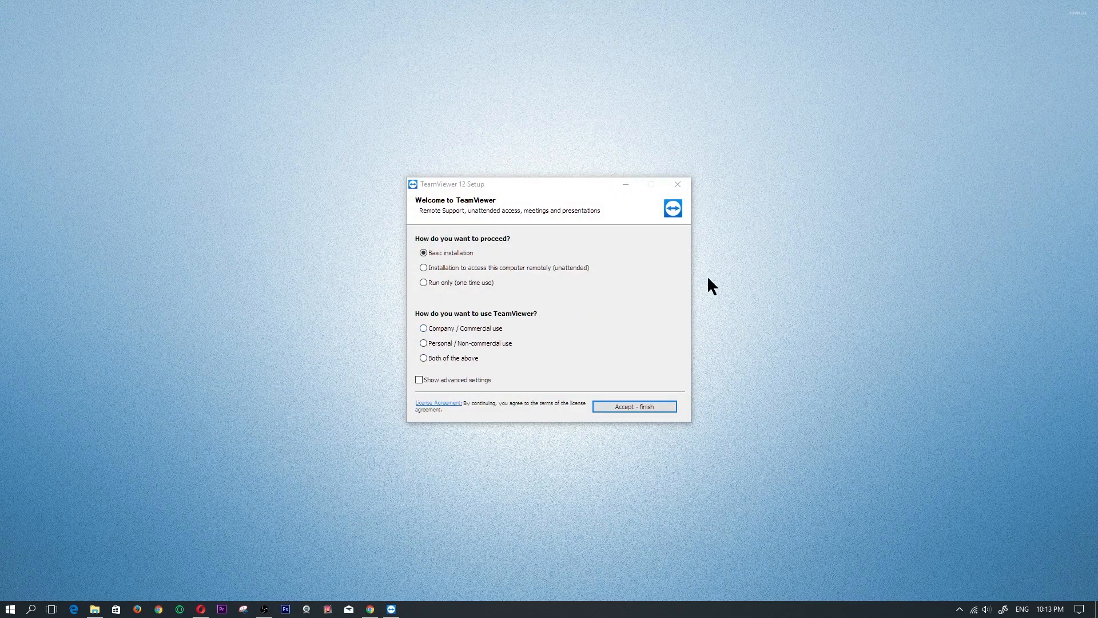
pyautogui.moveTo(556, 266)
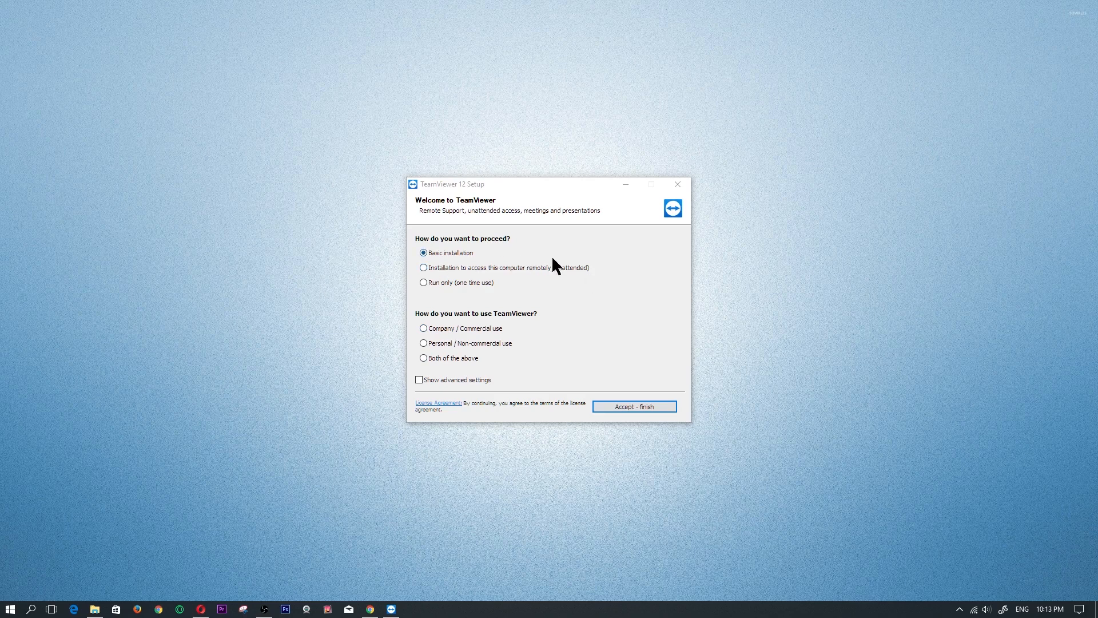
pyautogui.moveTo(535, 317)
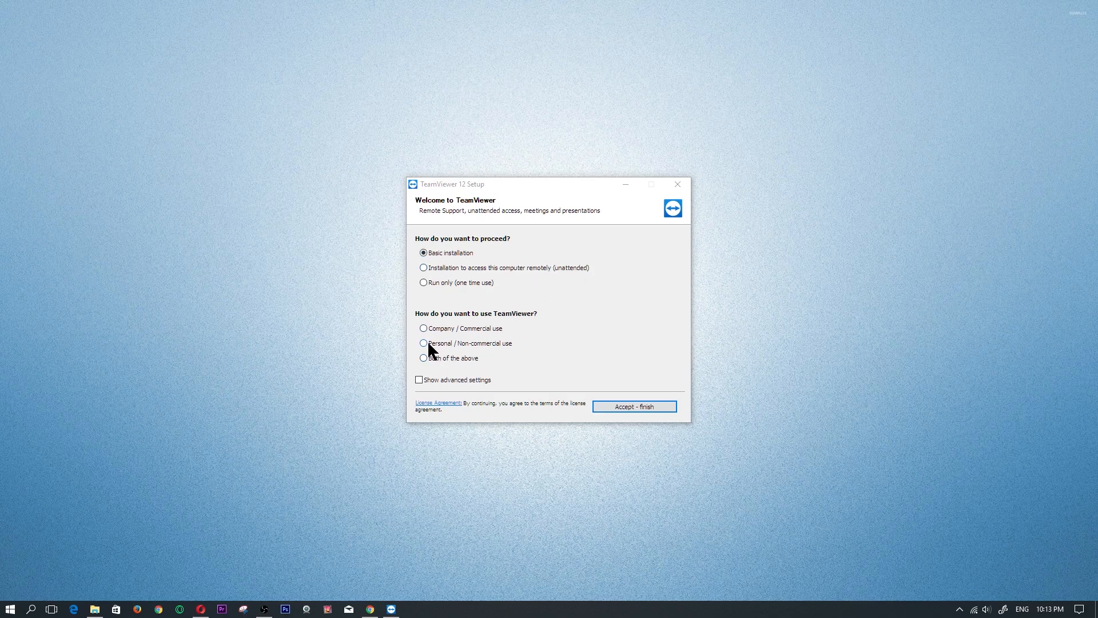
# - Run a basic install for personal/non-commercial use and dismiss the feature tour
pyautogui.click(424, 342)
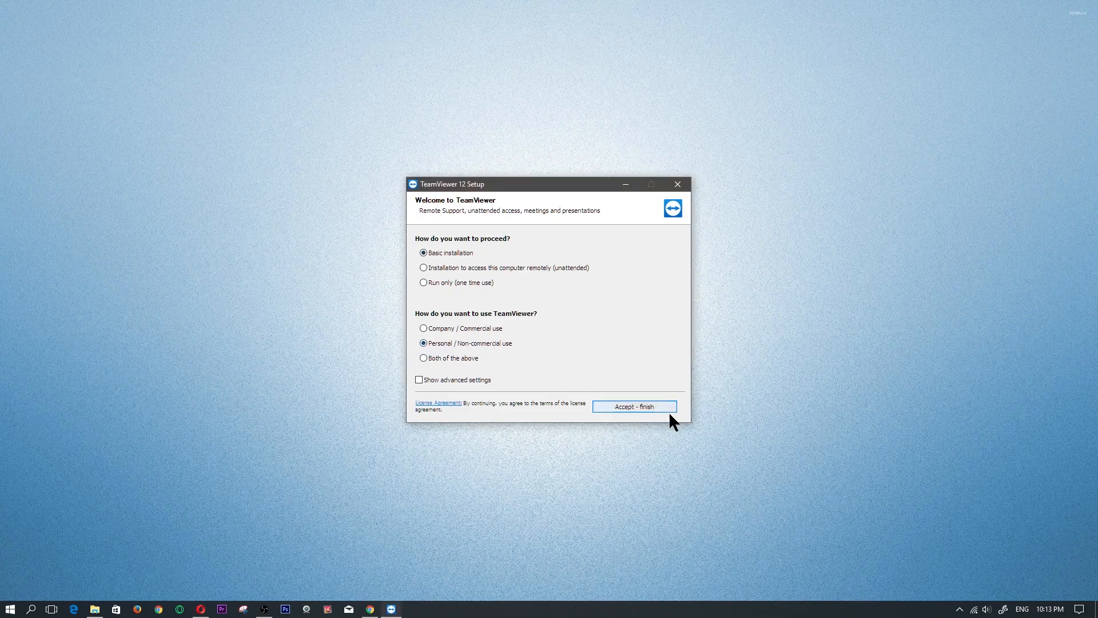
pyautogui.click(634, 406)
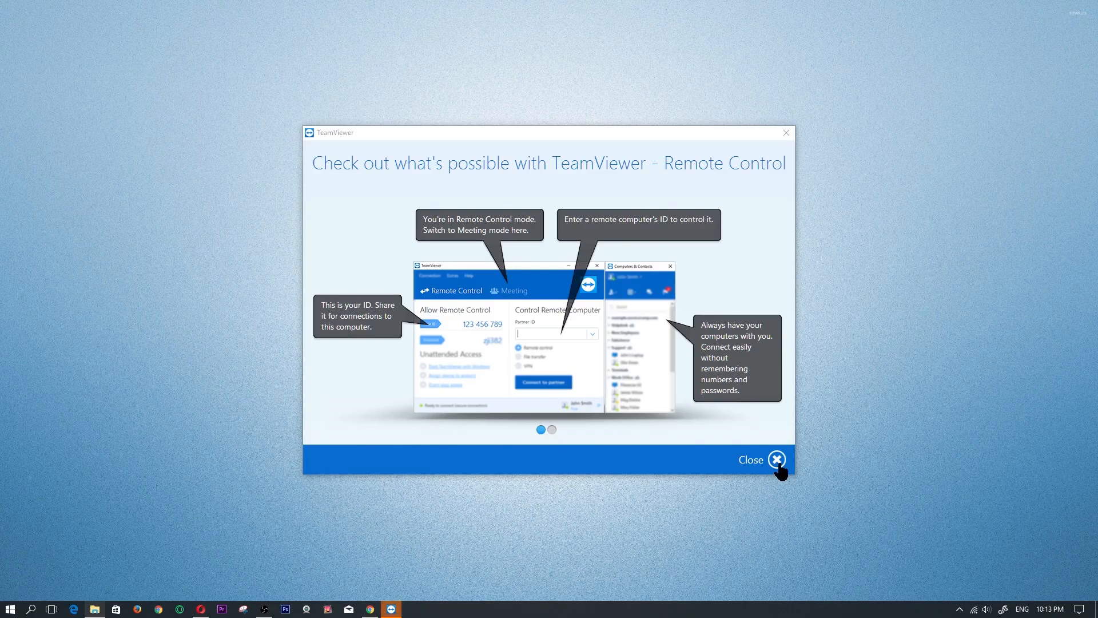
pyautogui.click(777, 460)
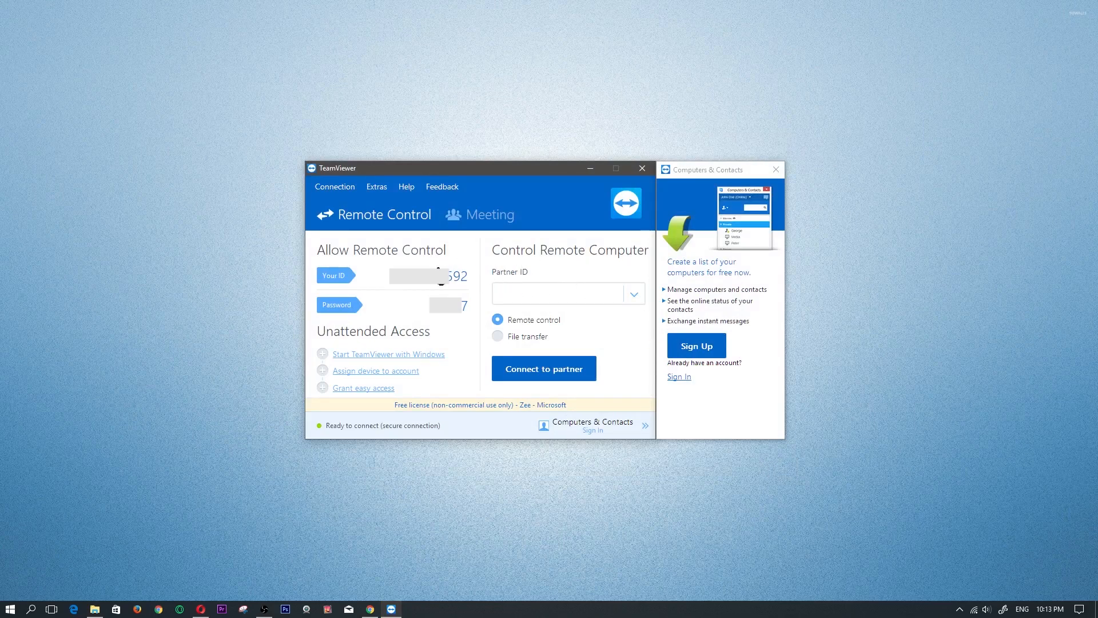
pyautogui.moveTo(381, 283)
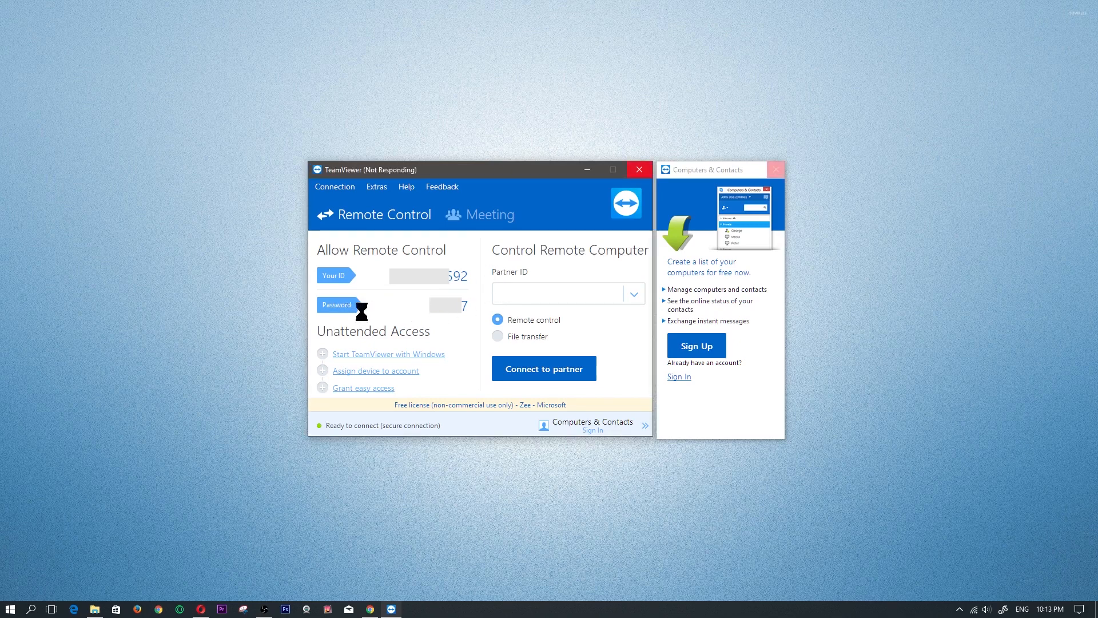
pyautogui.moveTo(739, 173)
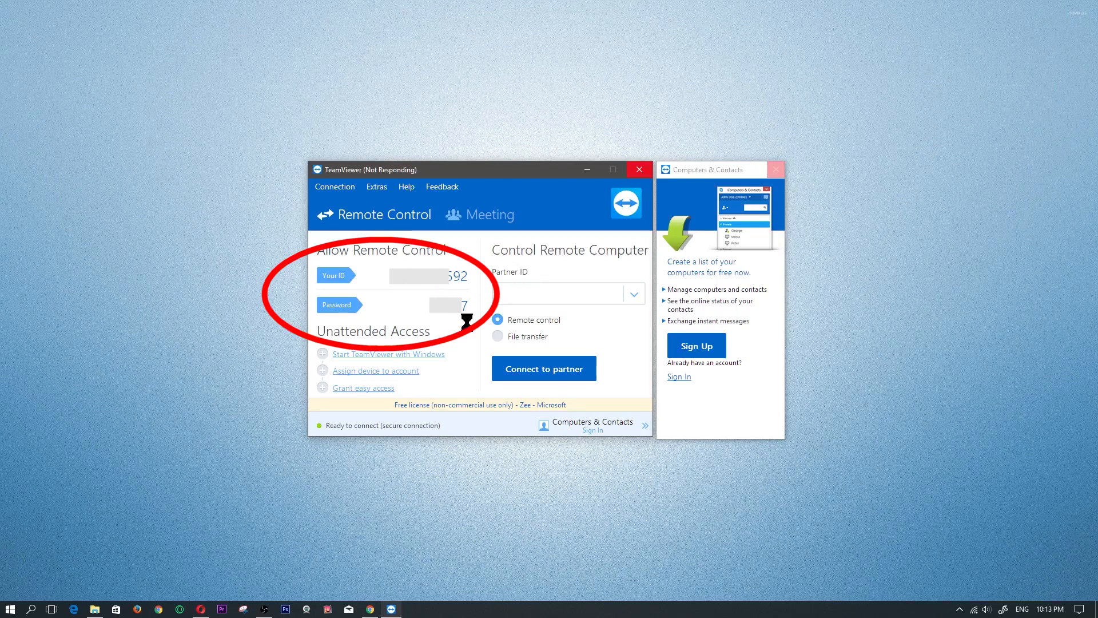
# - Drag the TeamViewer window left, away from the Computers & Contacts panel
pyautogui.moveTo(480, 170); pyautogui.dragTo(449, 152)
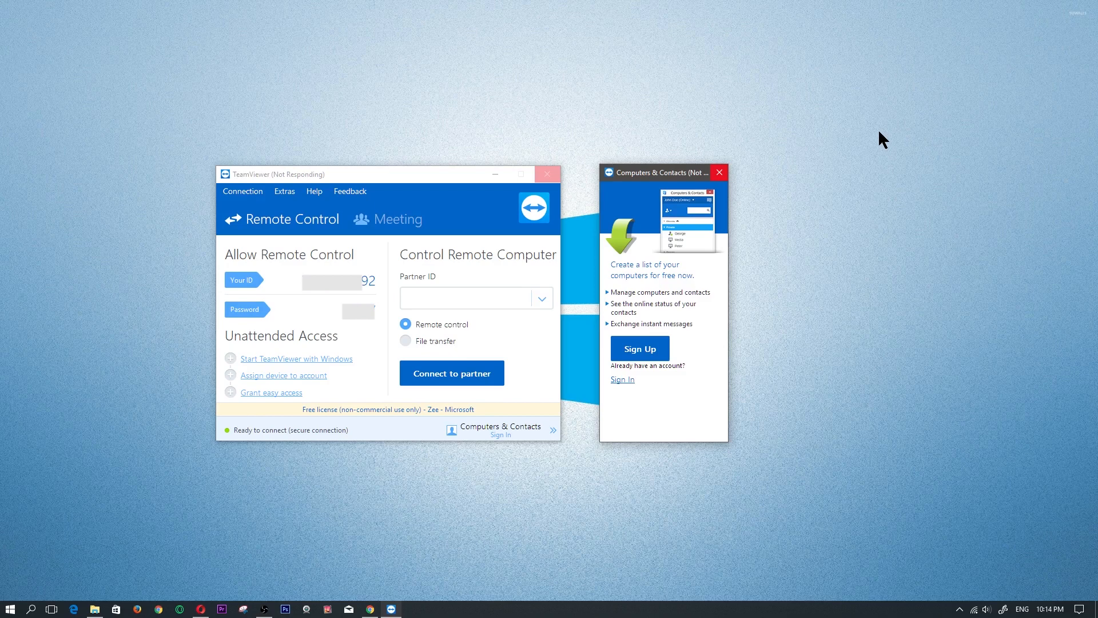
pyautogui.moveTo(814, 115)
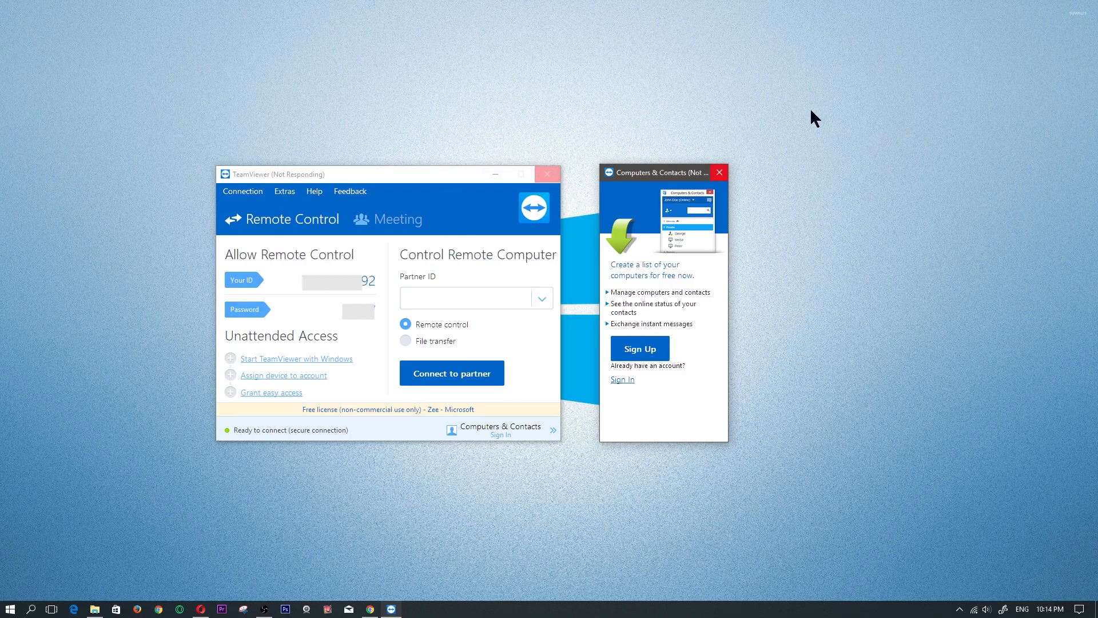